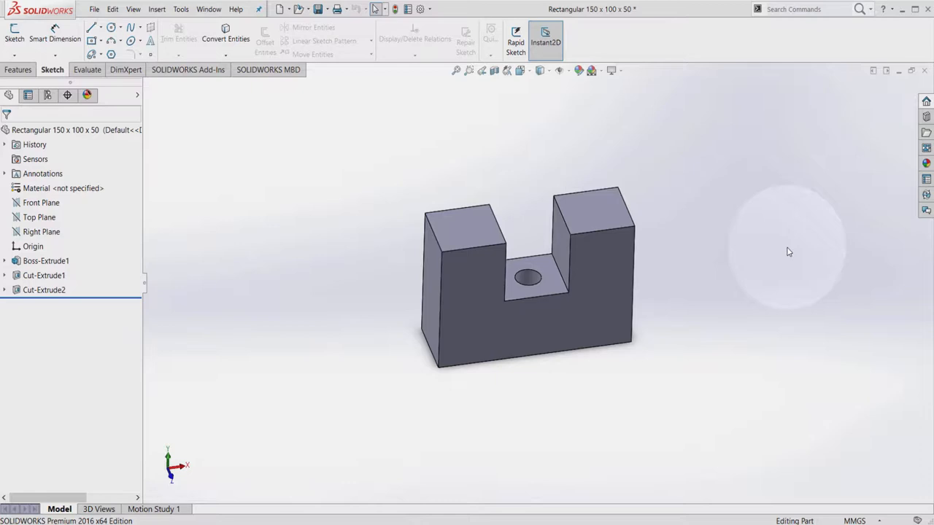
pyautogui.moveTo(284, 33)
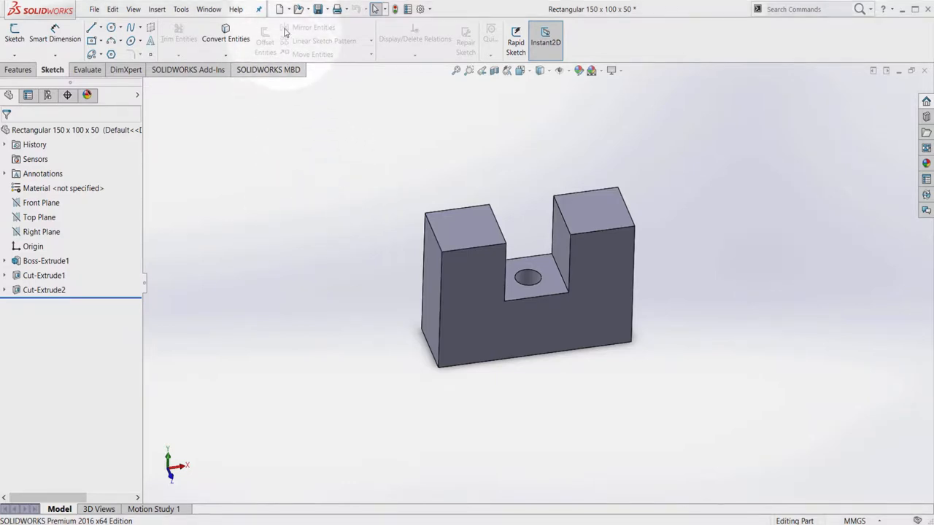
pyautogui.moveTo(280, 9)
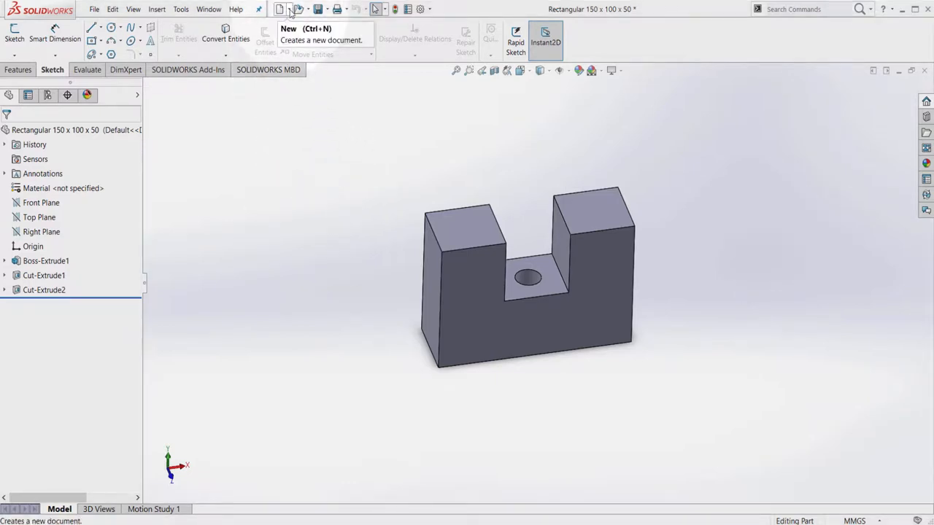
# - Create a new drawing from the slotted block part via Make Drawing from Part
pyautogui.click(290, 8)
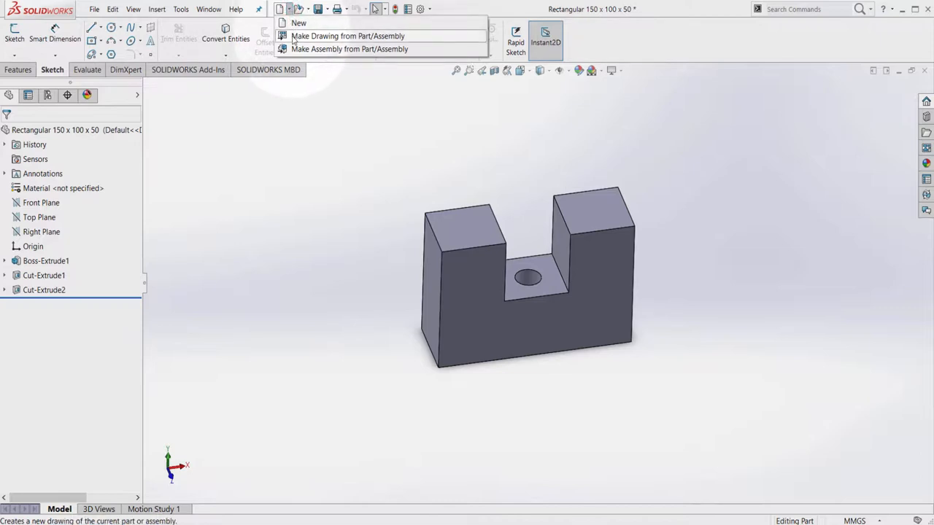
pyautogui.click(348, 36)
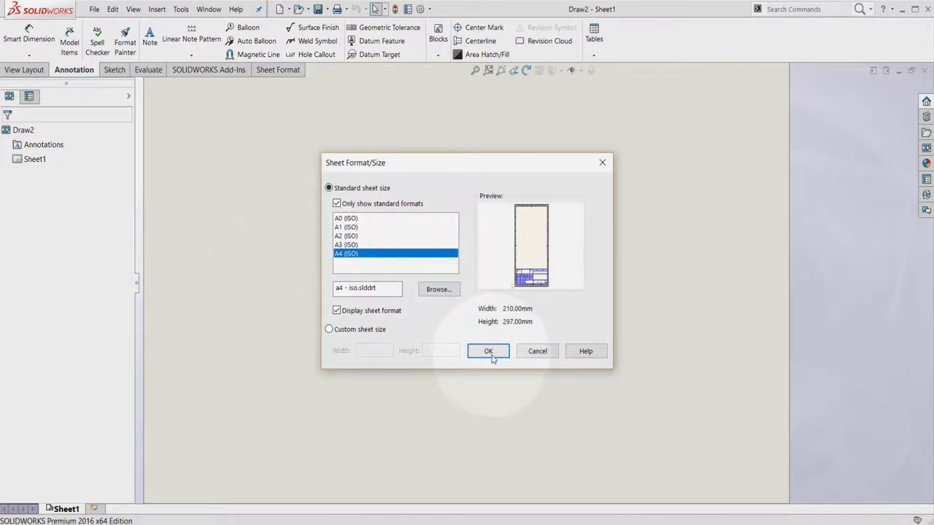
# - Accept the A4 (ISO) sheet size with the sheet format displayed
pyautogui.click(488, 351)
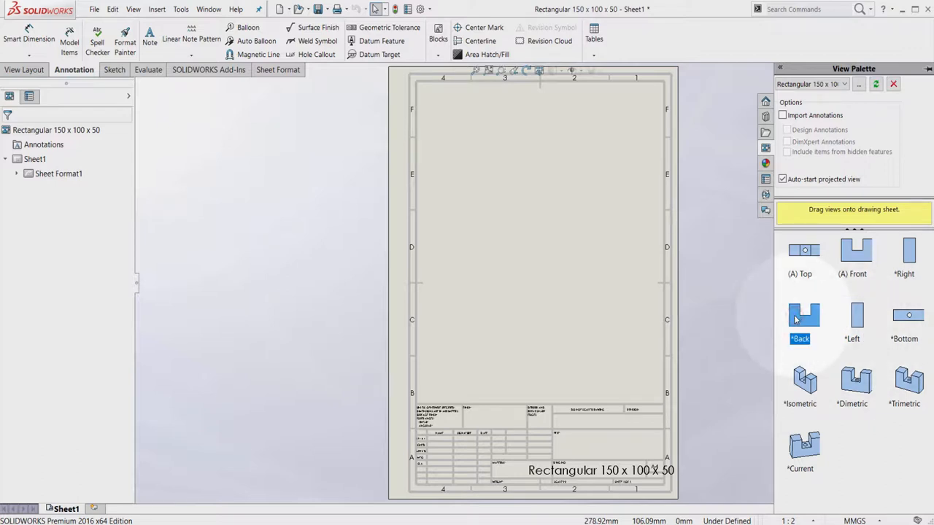
# - Place the front view near sheet centre, then projected top, side and isometric views
pyautogui.moveTo(805, 315); pyautogui.dragTo(573, 276)
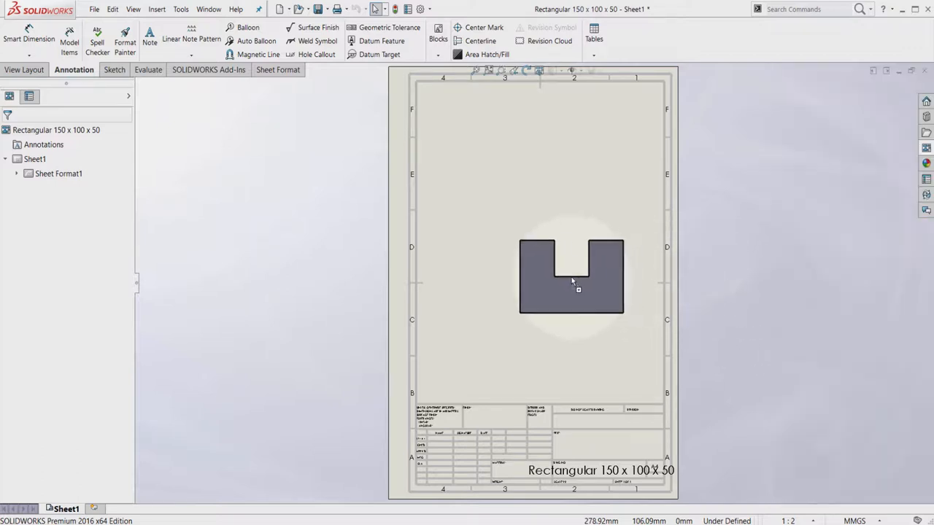
pyautogui.moveTo(572, 275); pyautogui.dragTo(505, 296)
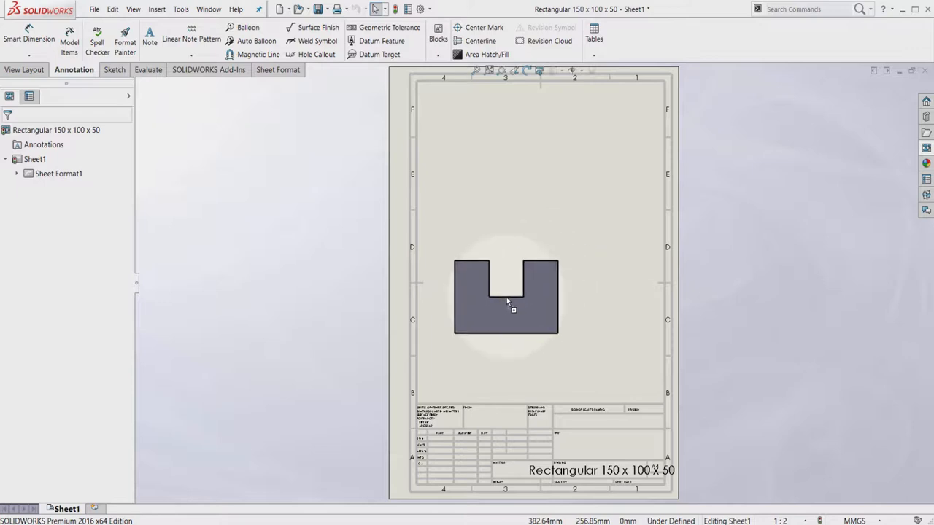
pyautogui.moveTo(505, 297); pyautogui.dragTo(558, 299)
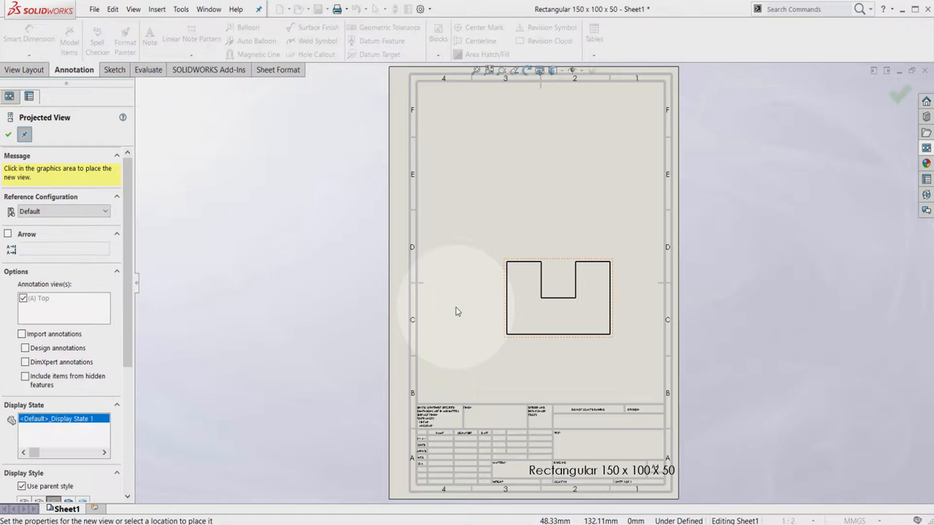
pyautogui.click(459, 297)
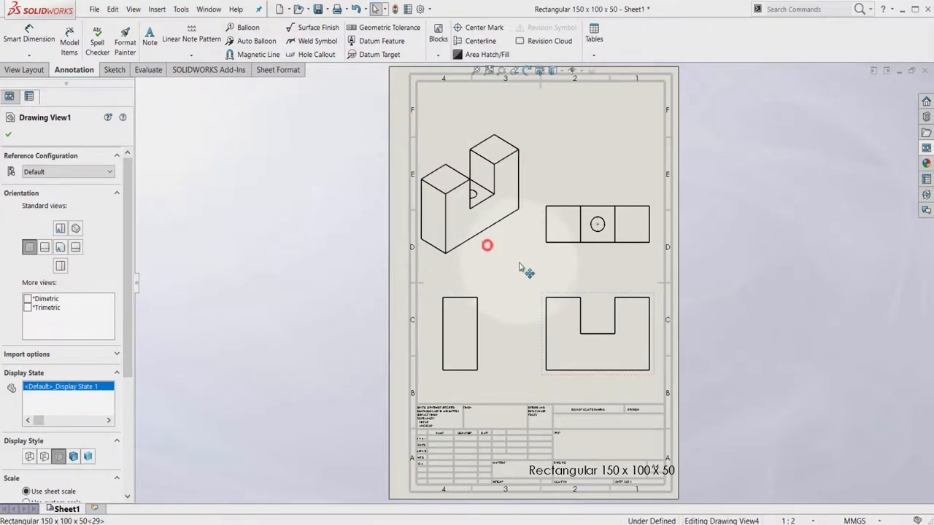
pyautogui.click(478, 197)
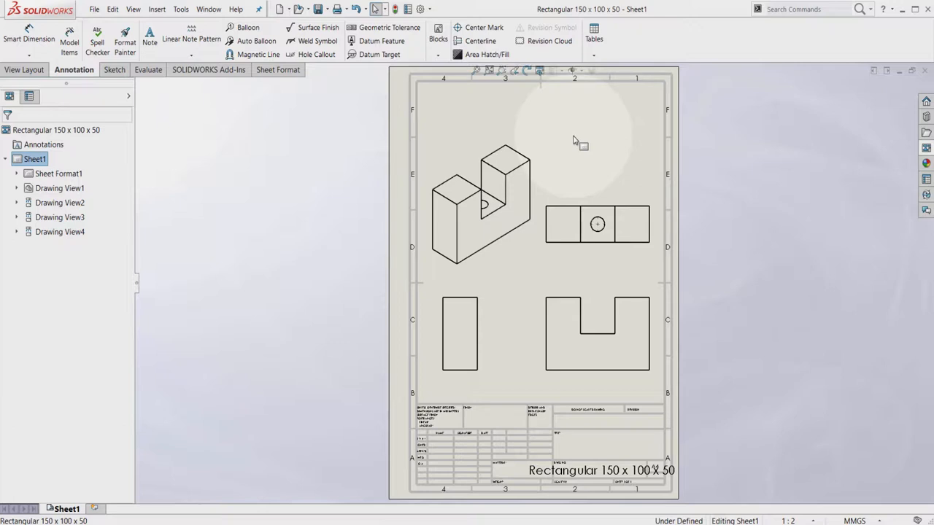
pyautogui.moveTo(423, 138)
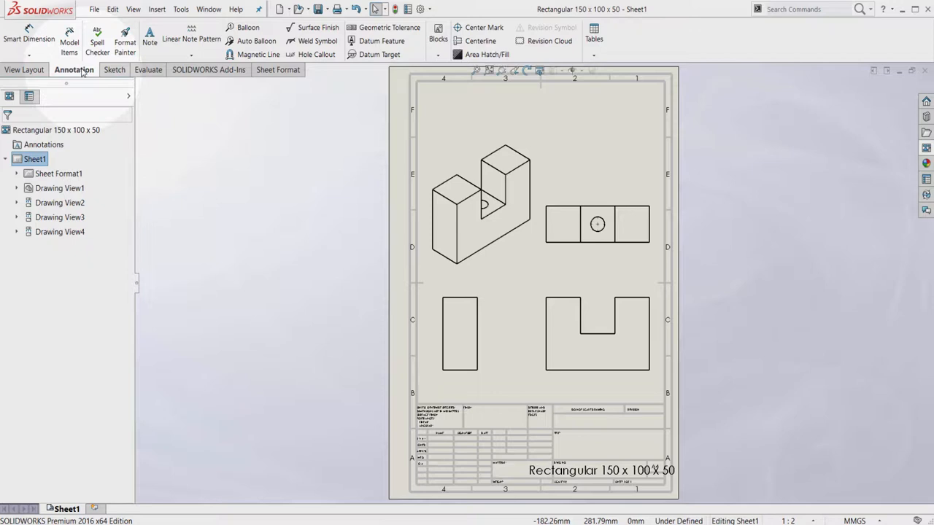
pyautogui.moveTo(68, 41)
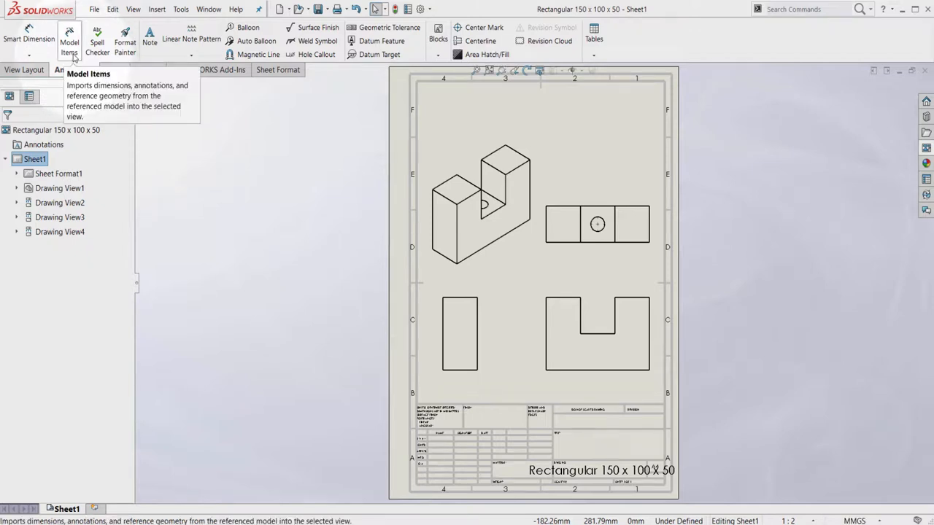
# - Import model items from the entire model, marked for drawing, into all views
pyautogui.click(68, 40)
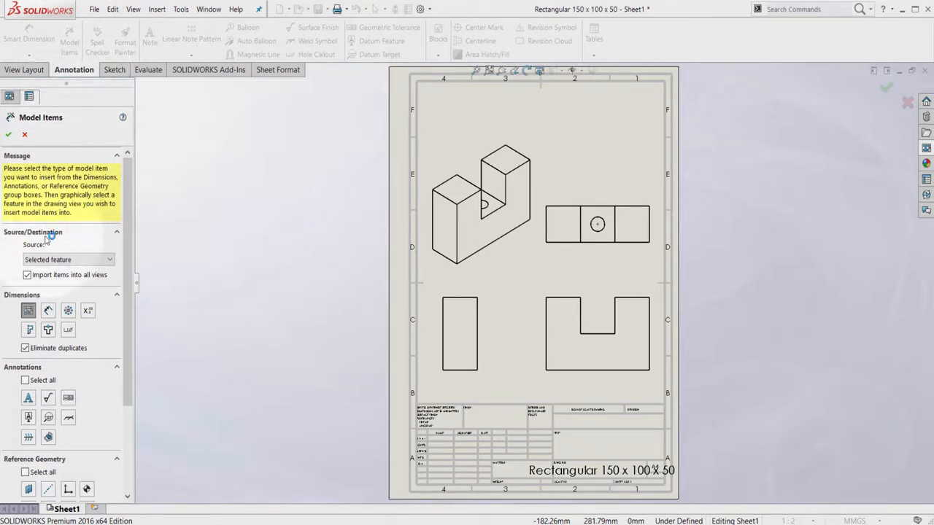
pyautogui.click(68, 260)
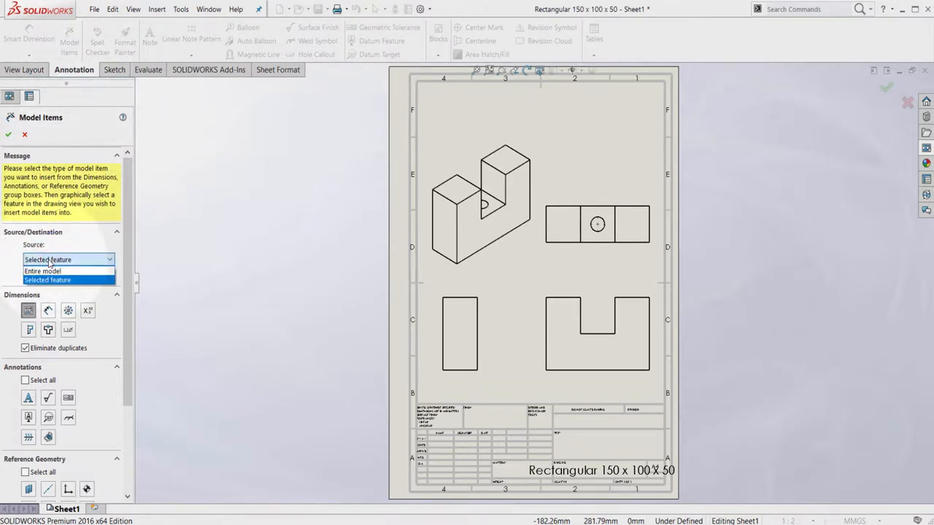
pyautogui.moveTo(44, 271)
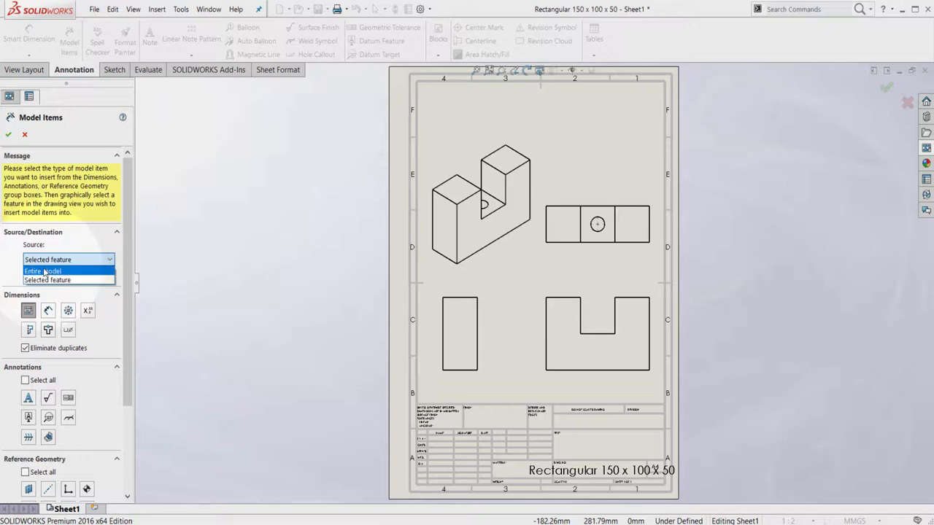
pyautogui.click(44, 271)
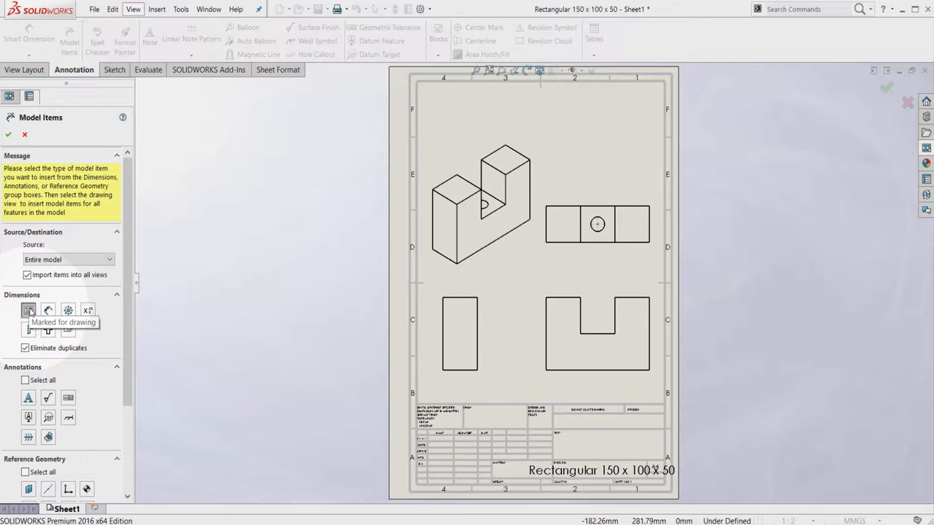
pyautogui.click(8, 134)
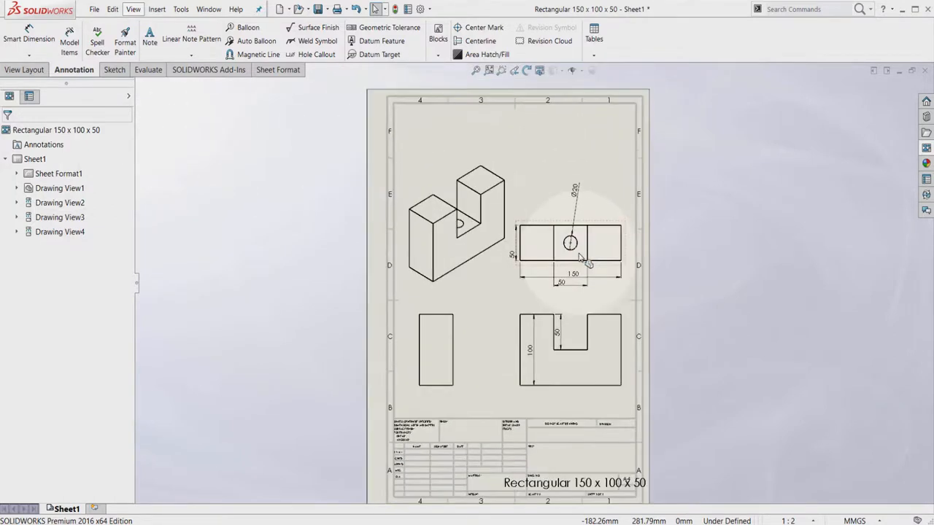
# - Change the Ø20 hole dimension to 5 and rebuild the model
pyautogui.scroll(3)
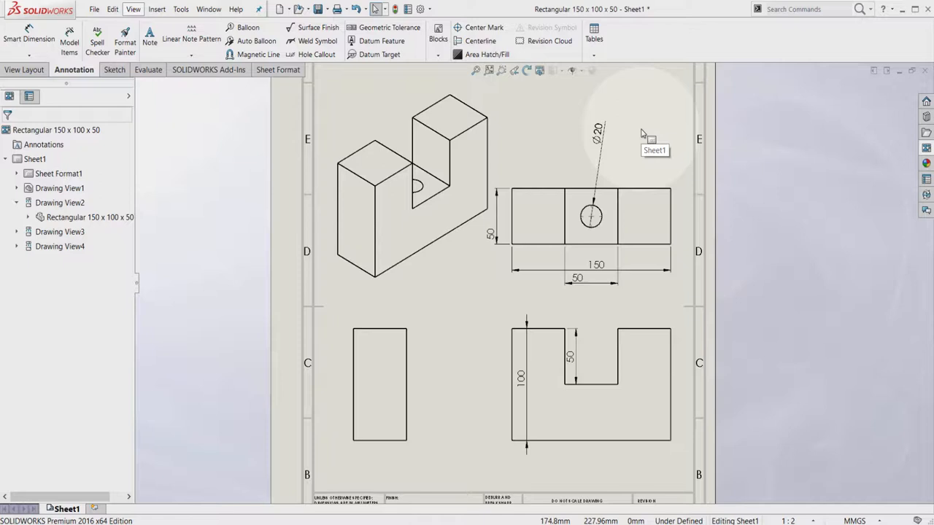
pyautogui.click(597, 130)
pyautogui.write('5')
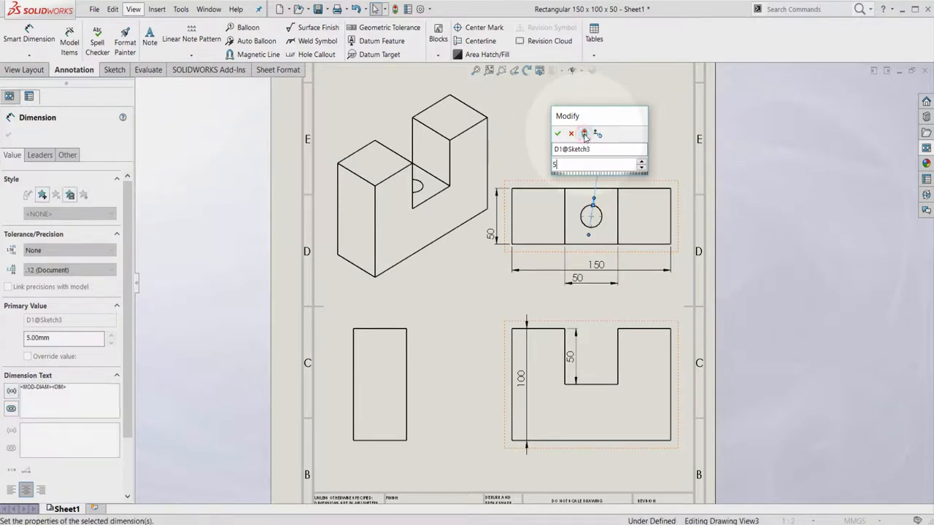
pyautogui.click(557, 133)
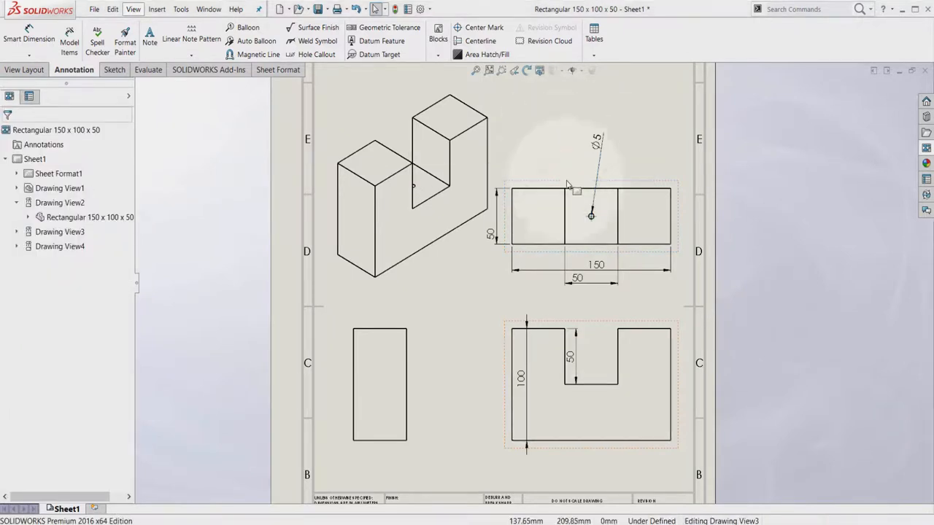
pyautogui.moveTo(591, 219)
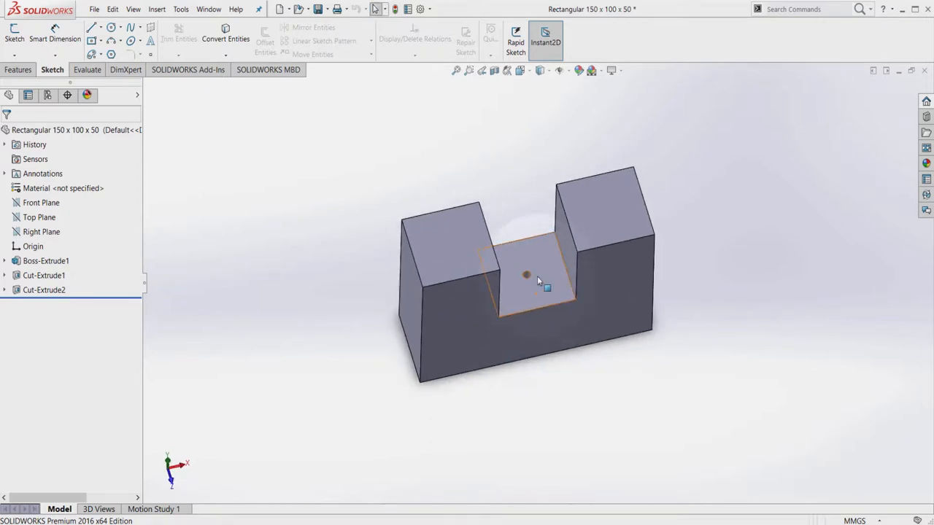
pyautogui.moveTo(533, 280)
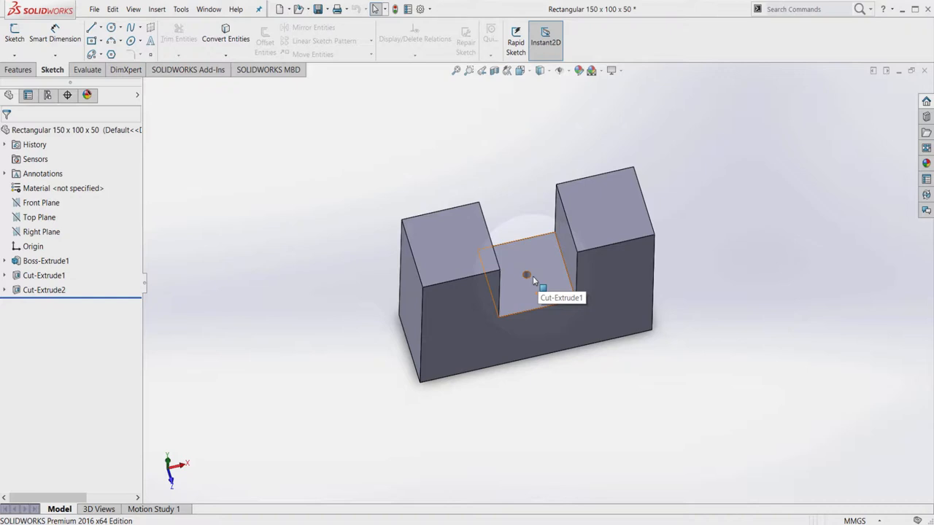
pyautogui.moveTo(533, 282)
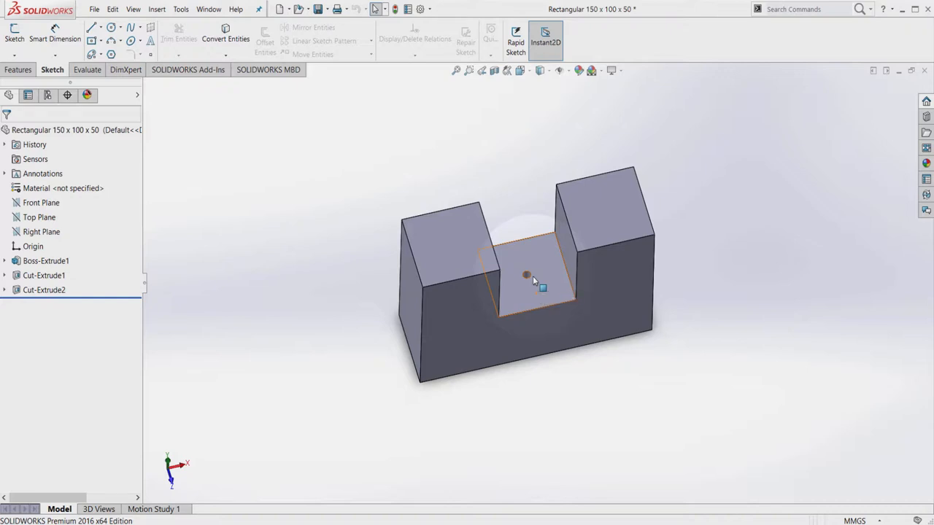
# - Rotate the part into the slot and set the hole diameter to 25 mm
pyautogui.moveTo(526, 277); pyautogui.dragTo(610, 251)
pyautogui.write('25')
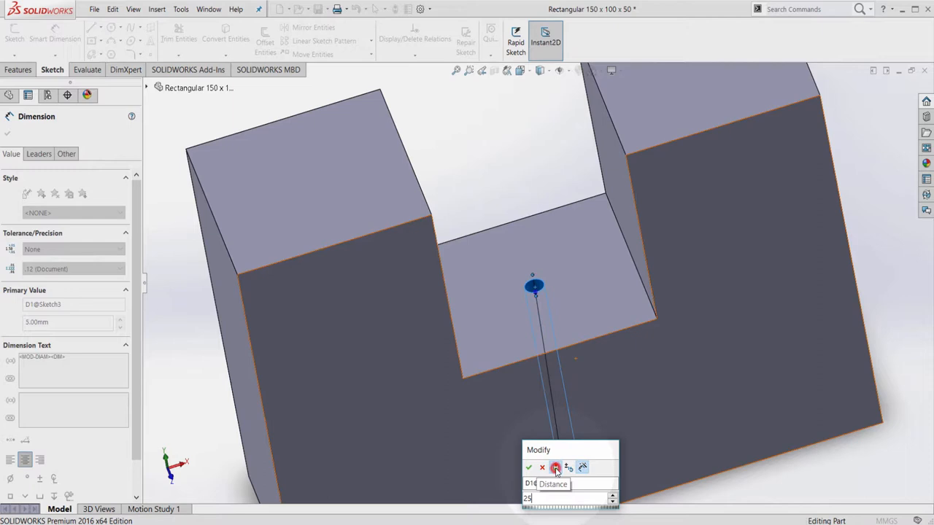
pyautogui.click(528, 468)
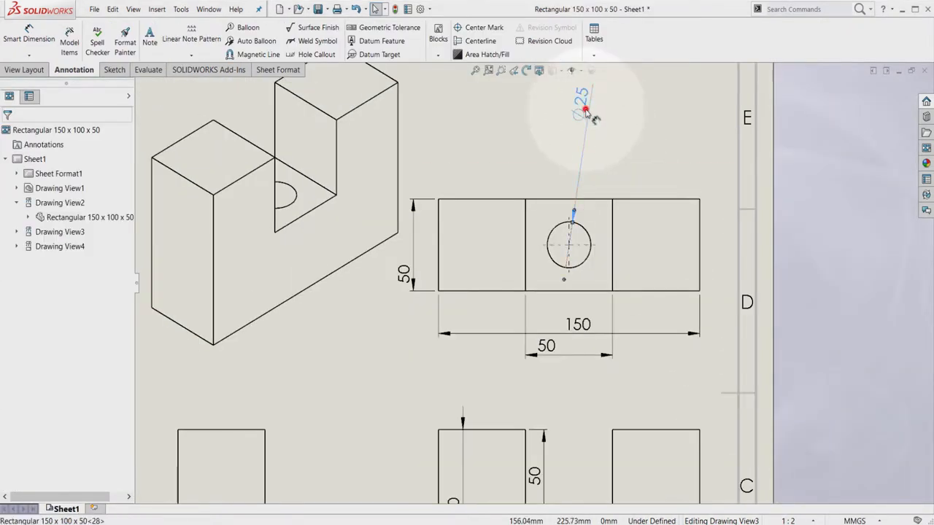
# - Place the Ø25 callout above the top view and move the 100 dimension to the side view
pyautogui.click(584, 113)
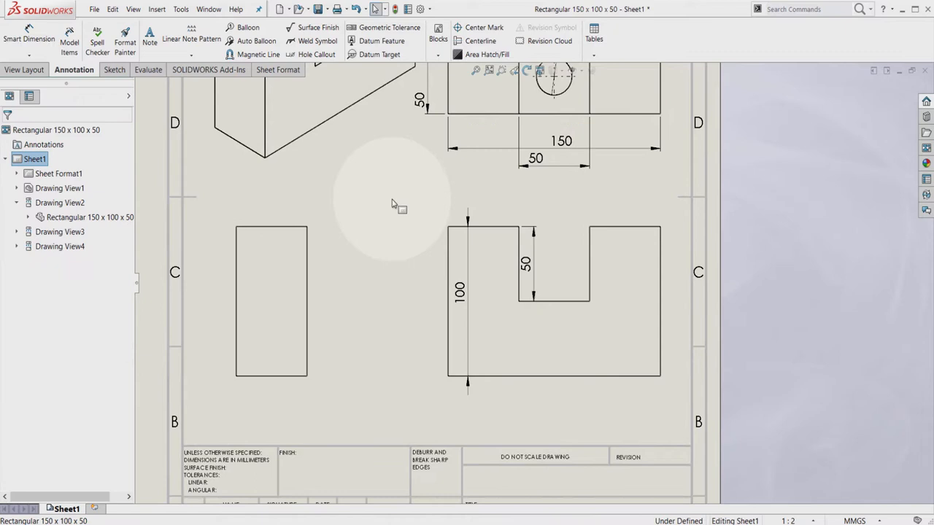
pyautogui.click(467, 262)
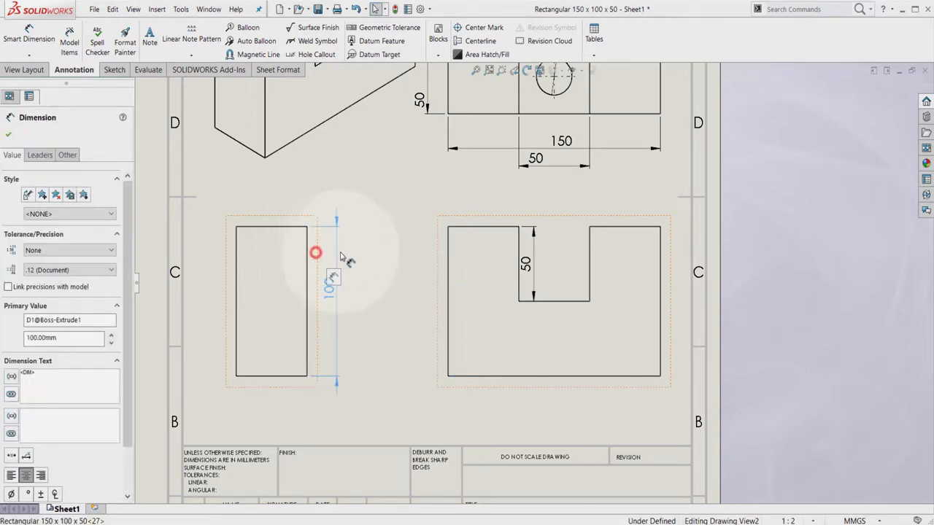
pyautogui.click(316, 253)
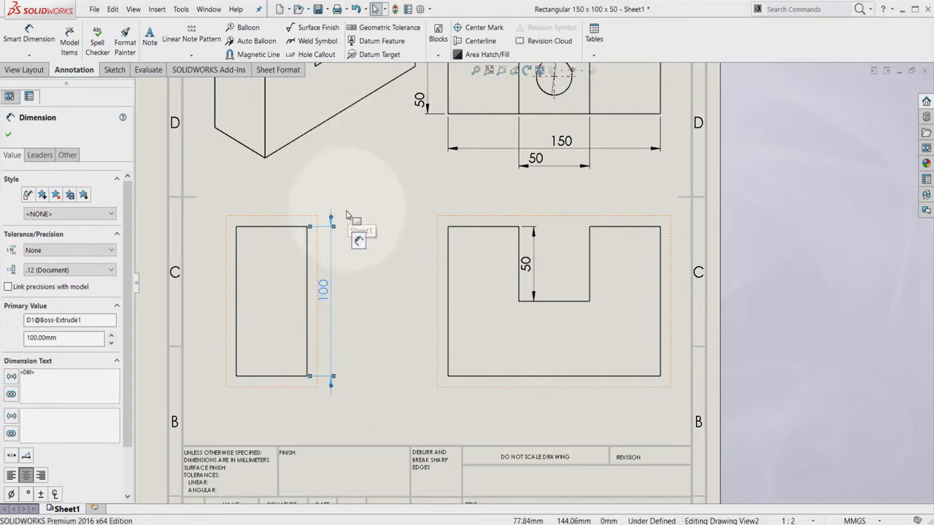
pyautogui.moveTo(333, 221)
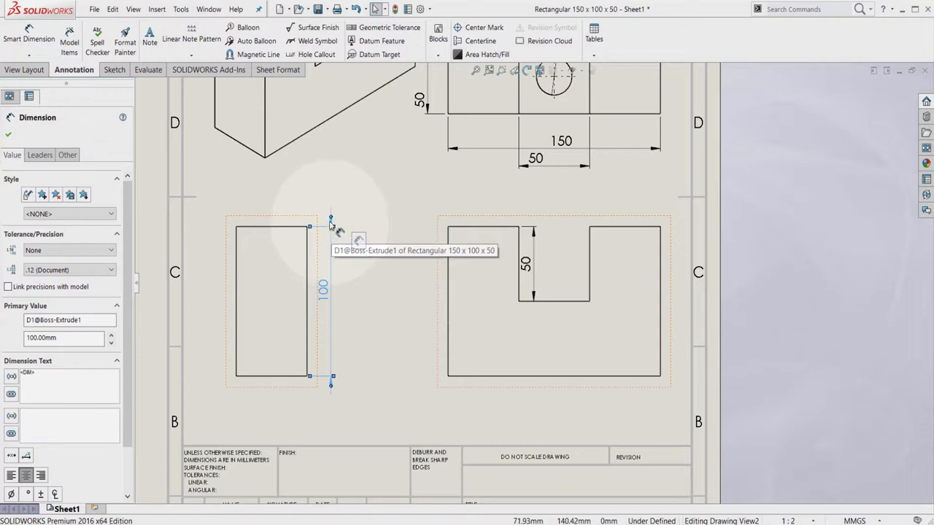
pyautogui.moveTo(334, 229)
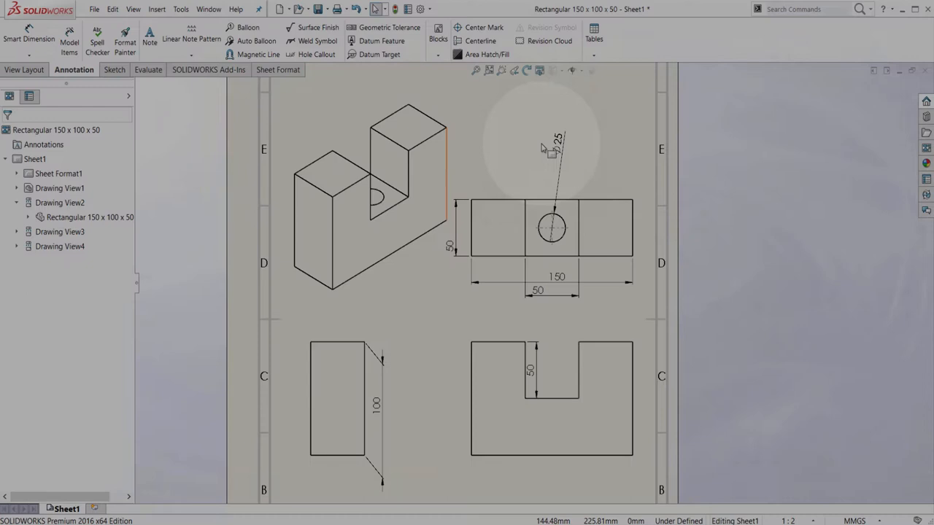
pyautogui.moveTo(504, 153)
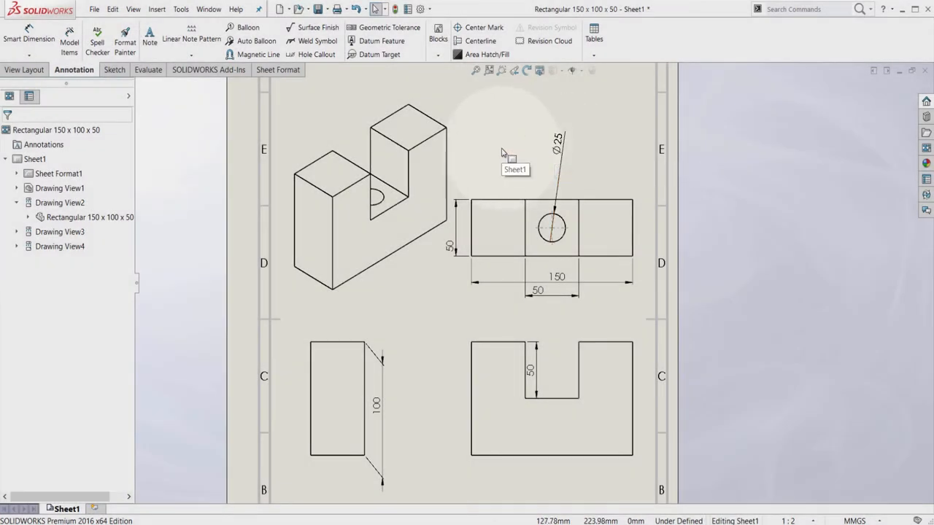
pyautogui.click(569, 212)
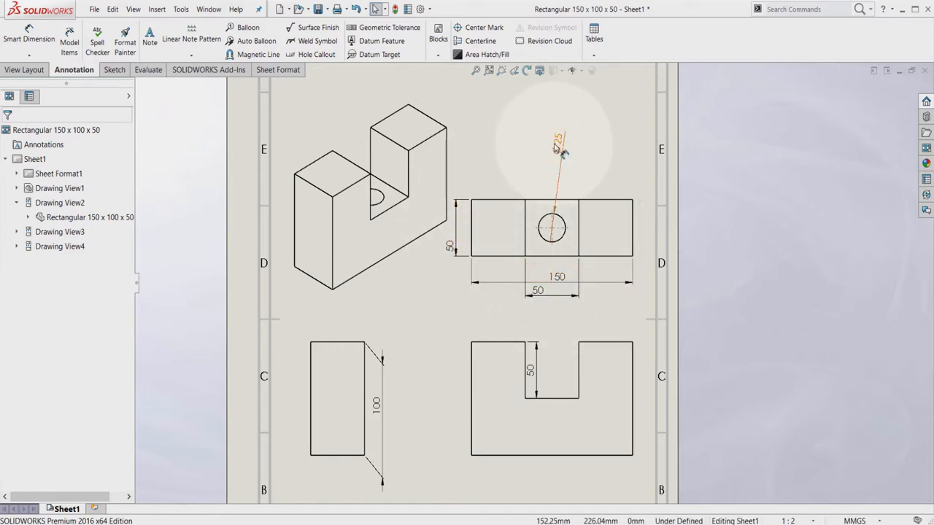
pyautogui.moveTo(557, 142)
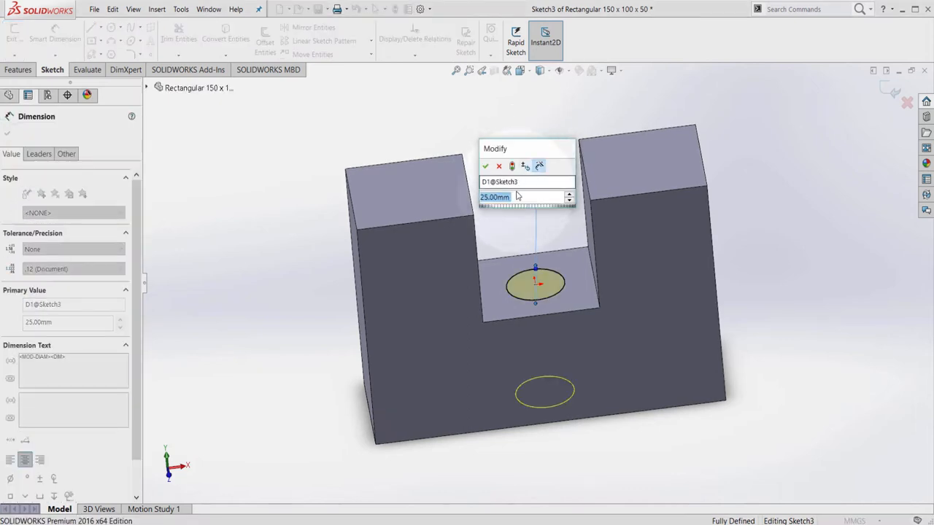
pyautogui.moveTo(539, 166)
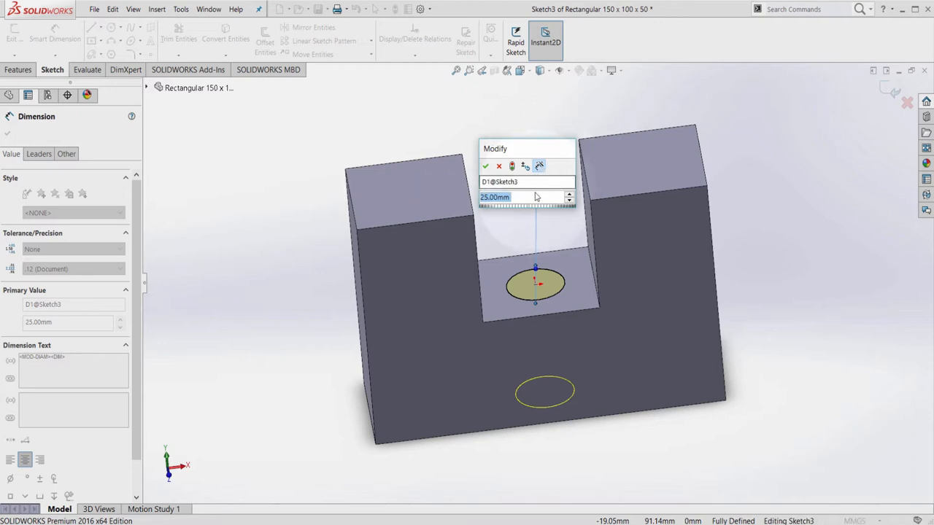
pyautogui.moveTo(533, 200)
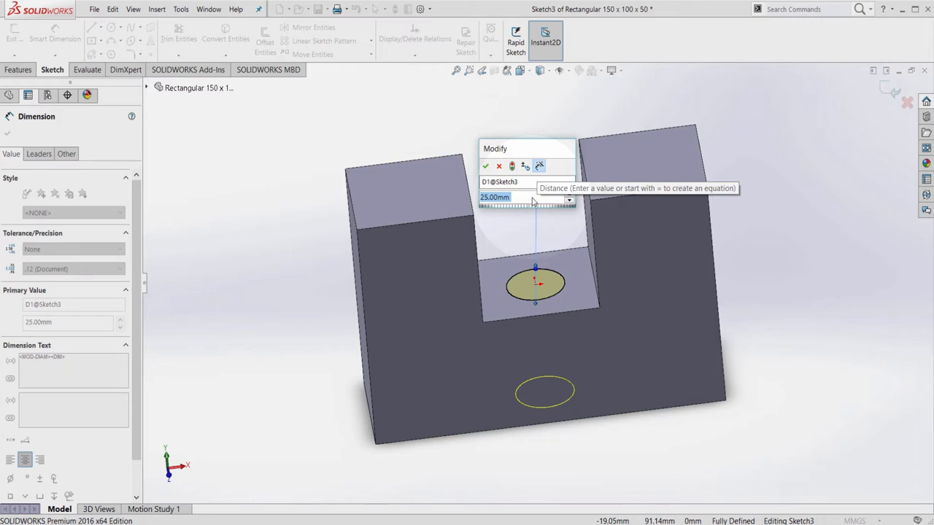
pyautogui.moveTo(515, 202)
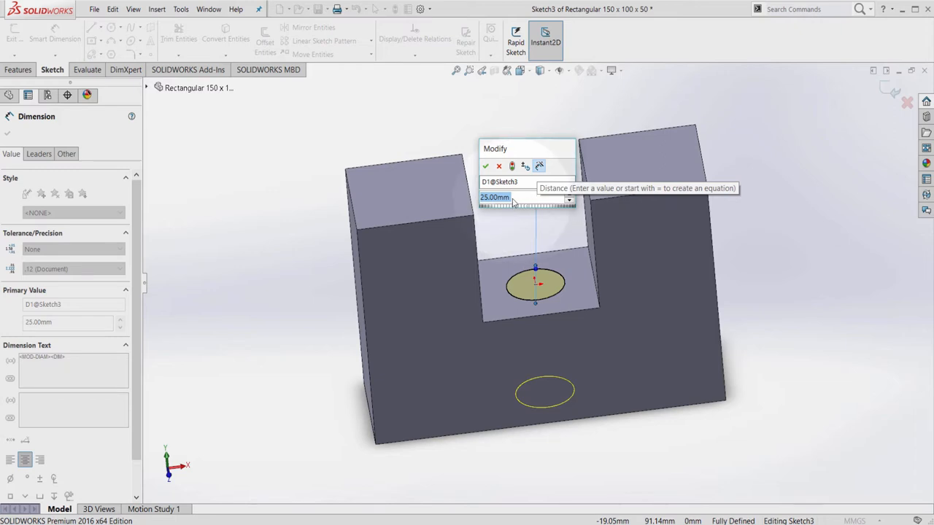
pyautogui.moveTo(540, 166)
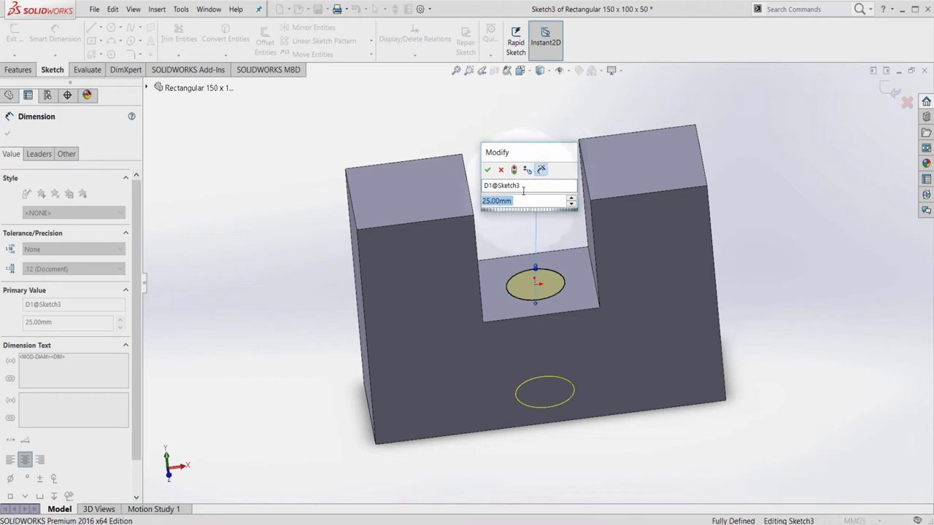
# - Keep the hole diameter at 25 mm in the part and return to the drawing
pyautogui.click(488, 169)
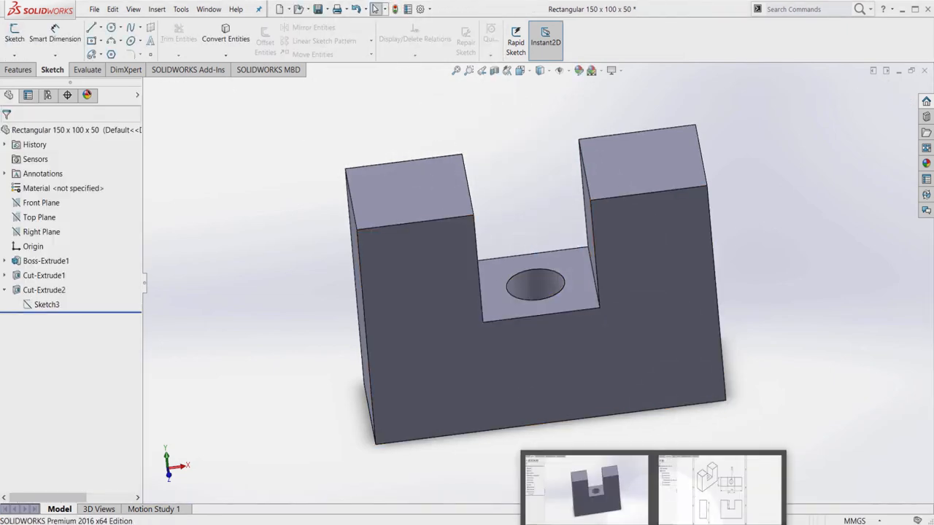
pyautogui.click(718, 486)
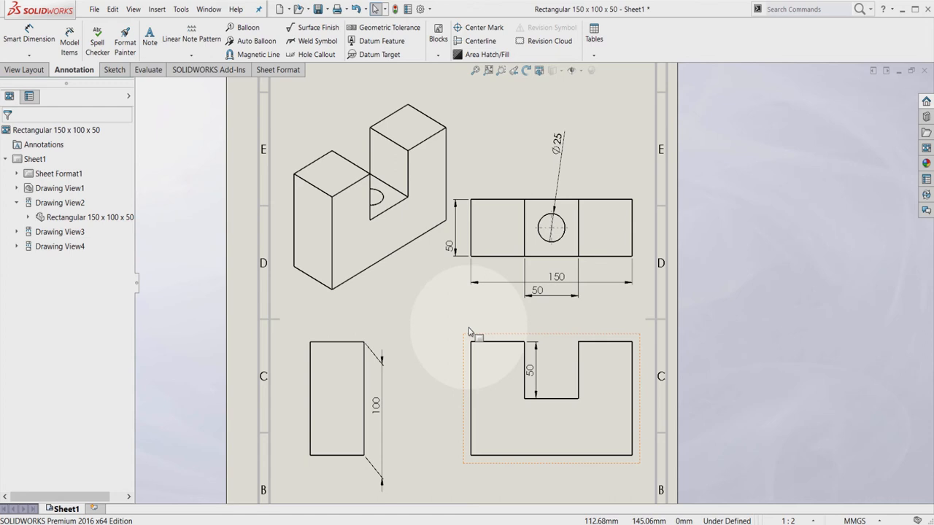
# - Delete the 50 slot-width dimension beneath the top view
pyautogui.click(537, 290)
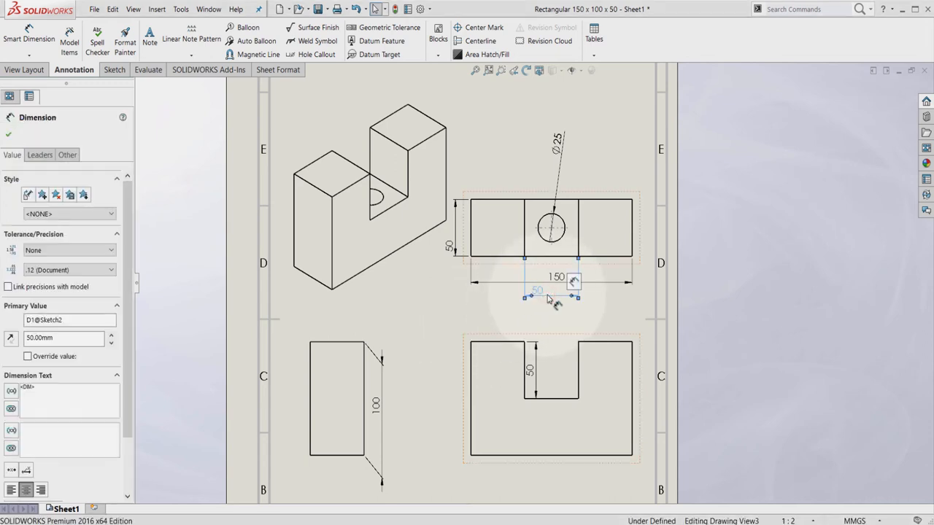
pyautogui.click(8, 135)
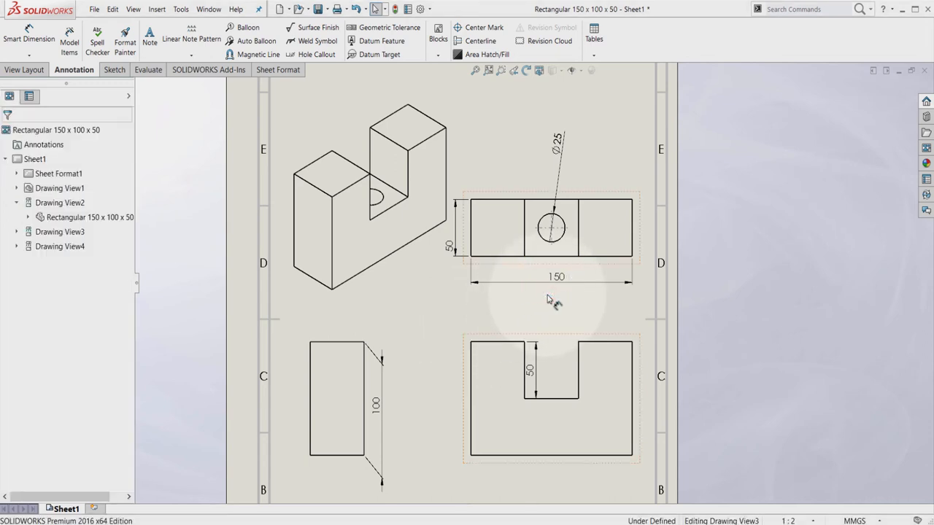
pyautogui.moveTo(427, 318)
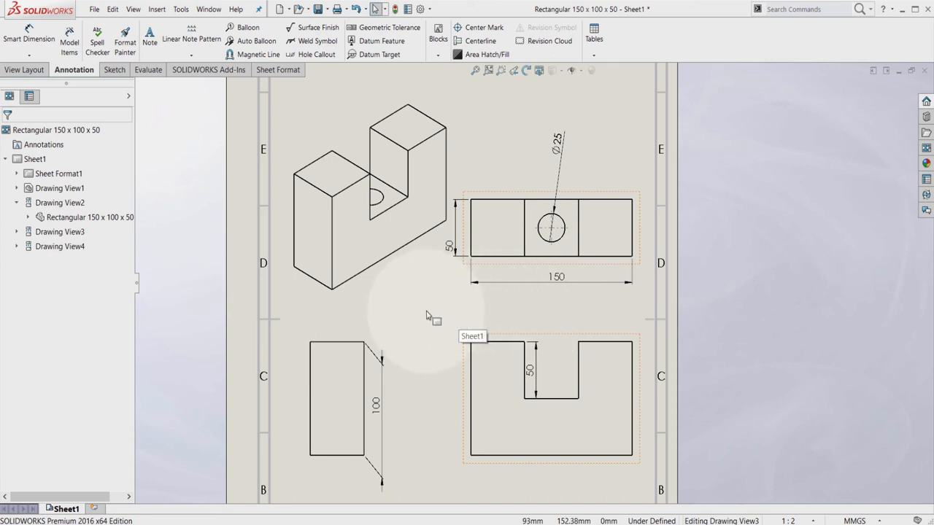
pyautogui.moveTo(429, 319)
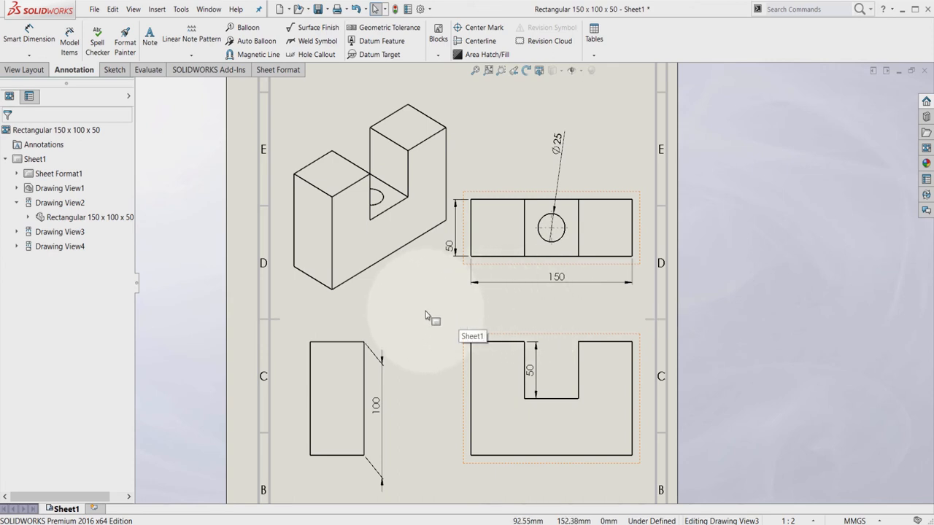
pyautogui.moveTo(427, 316)
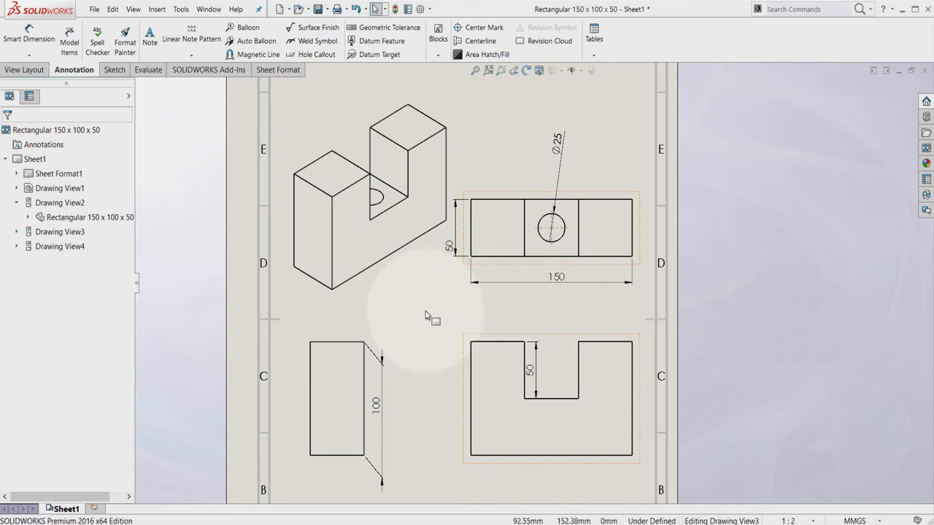